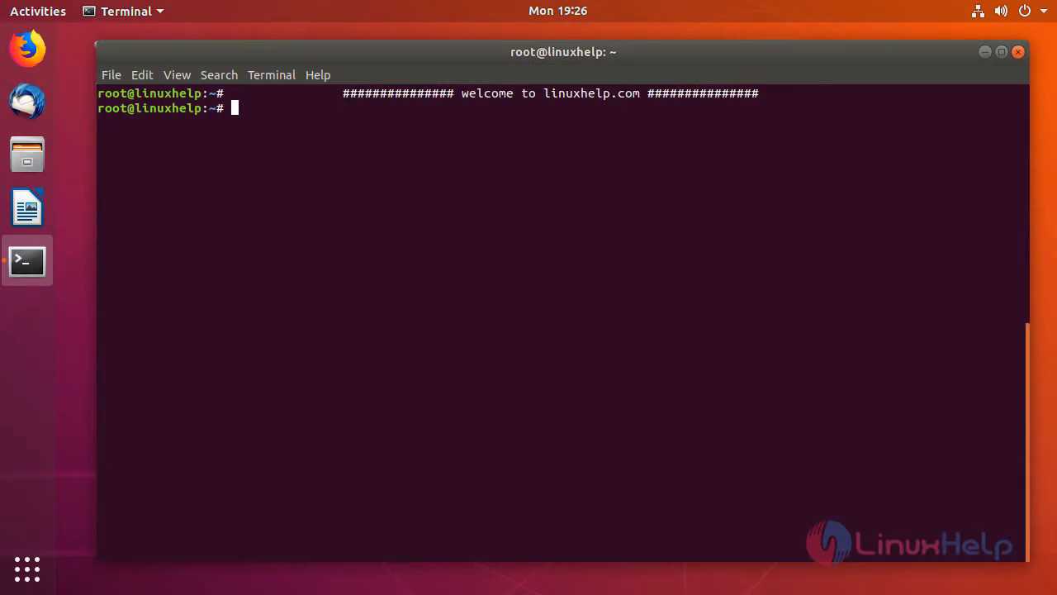
{"action": "mouse_move", "coordinate": [89, 384]}
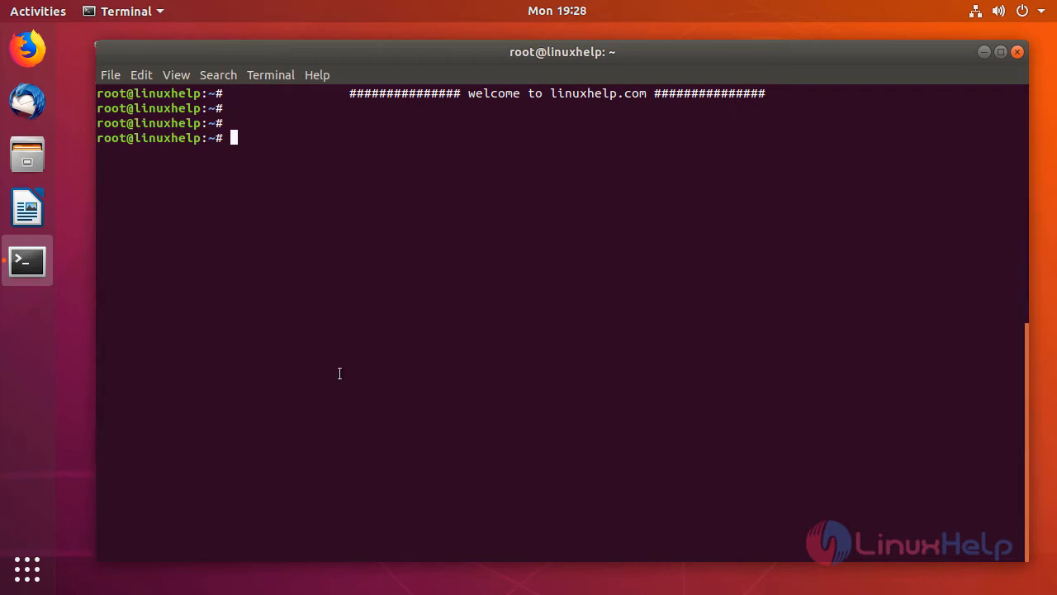
- Run java --version to confirm Java 9.0.4 with the HotSpot 64-Bit Server VM is installed
{"action": "type", "text": "java"}
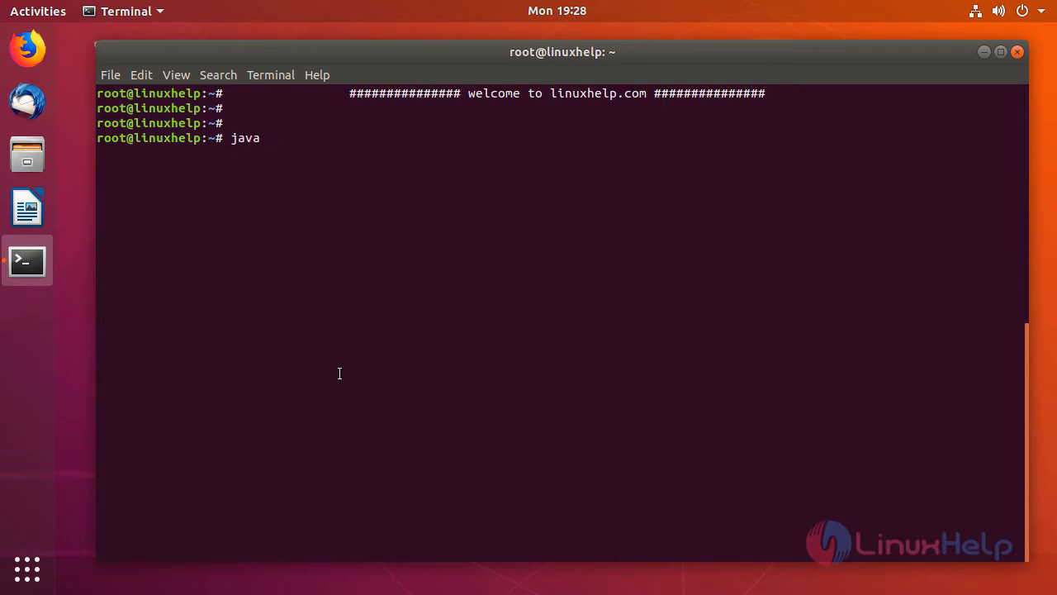
{"action": "type", "text": "--verso"}
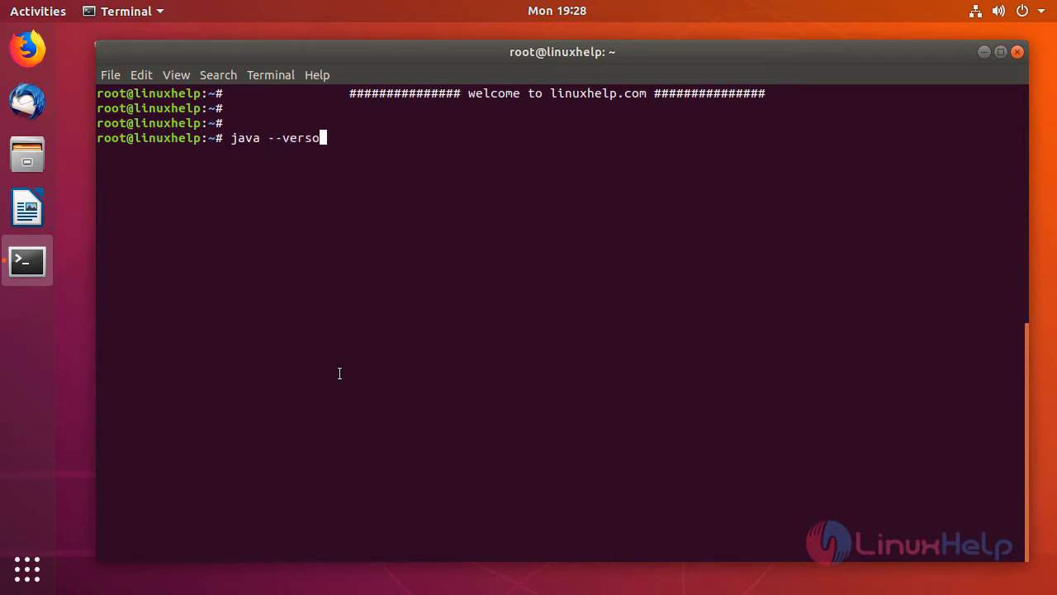
{"action": "type", "text": "ion"}
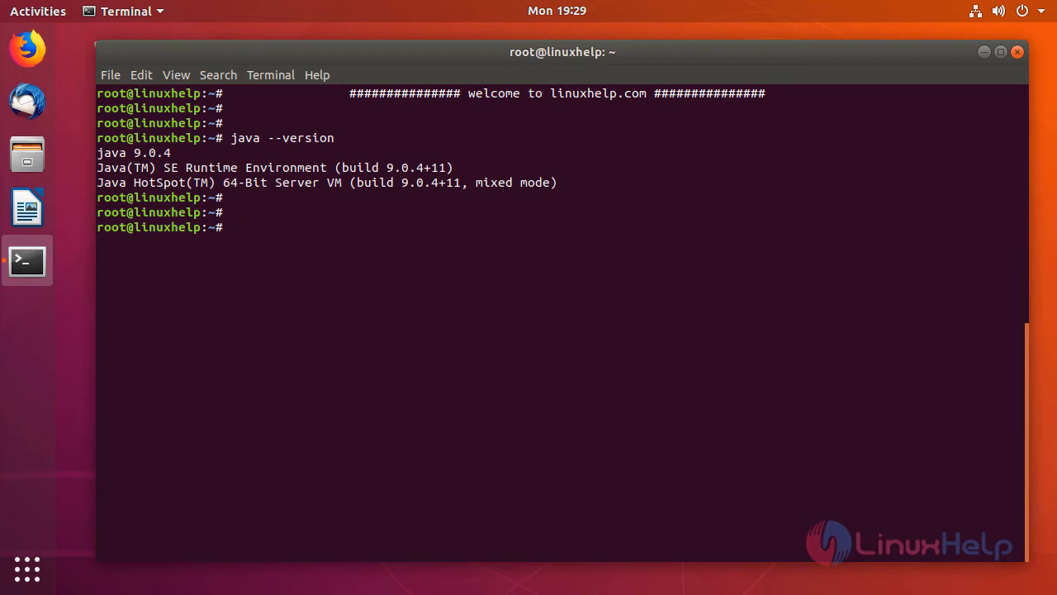
- Download apache-jmeter-4.0.tgz with wget from the gtlib.gatech.edu mirror, then begin the tar command
{"action": "type", "text": "wget"}
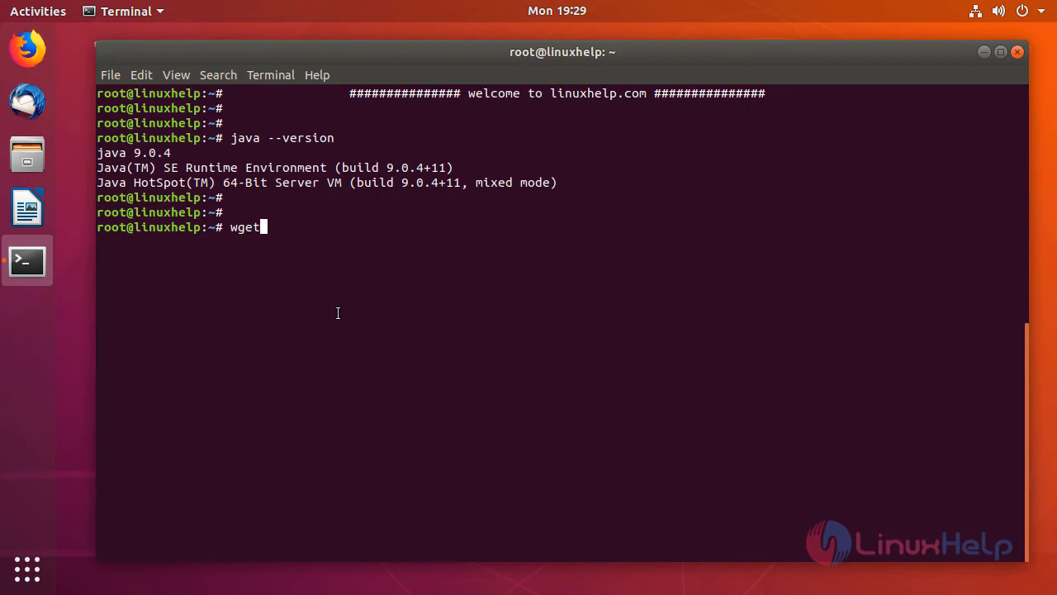
{"action": "type", "text": "http://www.gtlib.gatech.edu/pub/apache/jmeter/binaries/apache-jmeter-4.0.tgz"}
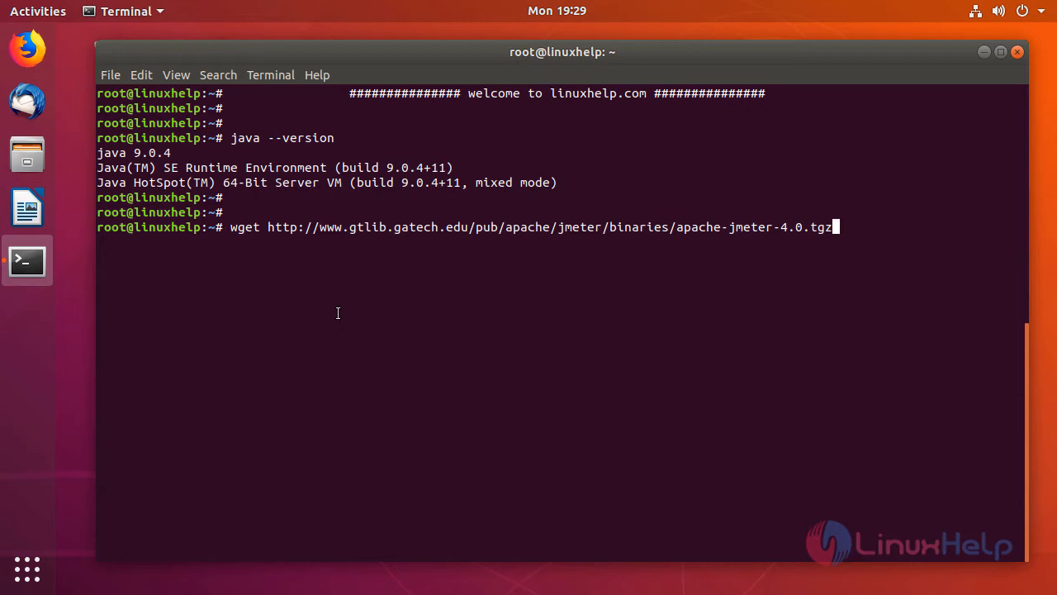
{"action": "key", "text": "Return"}
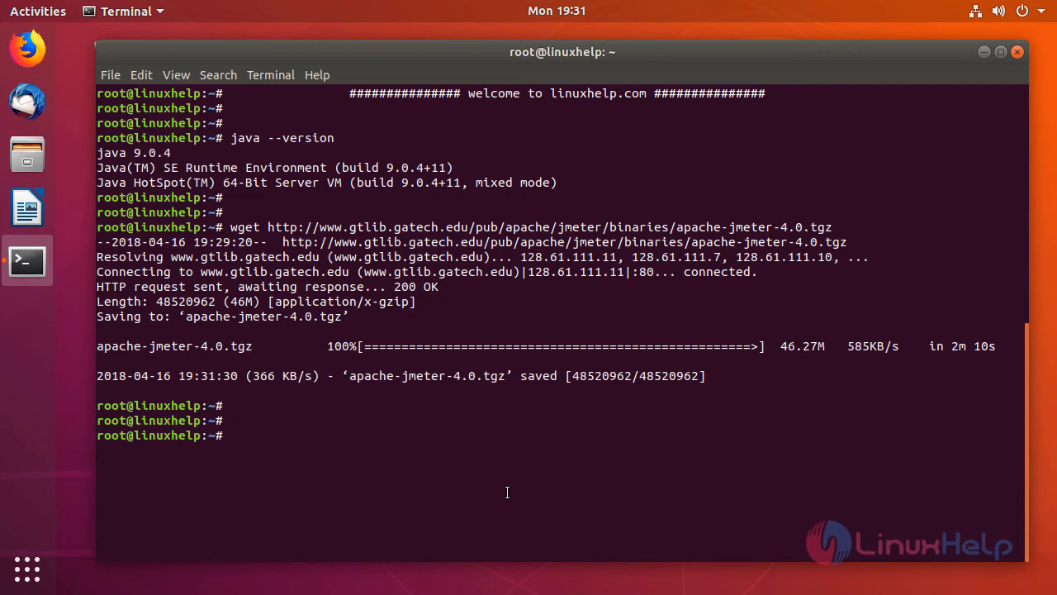
{"action": "type", "text": "tar xf"}
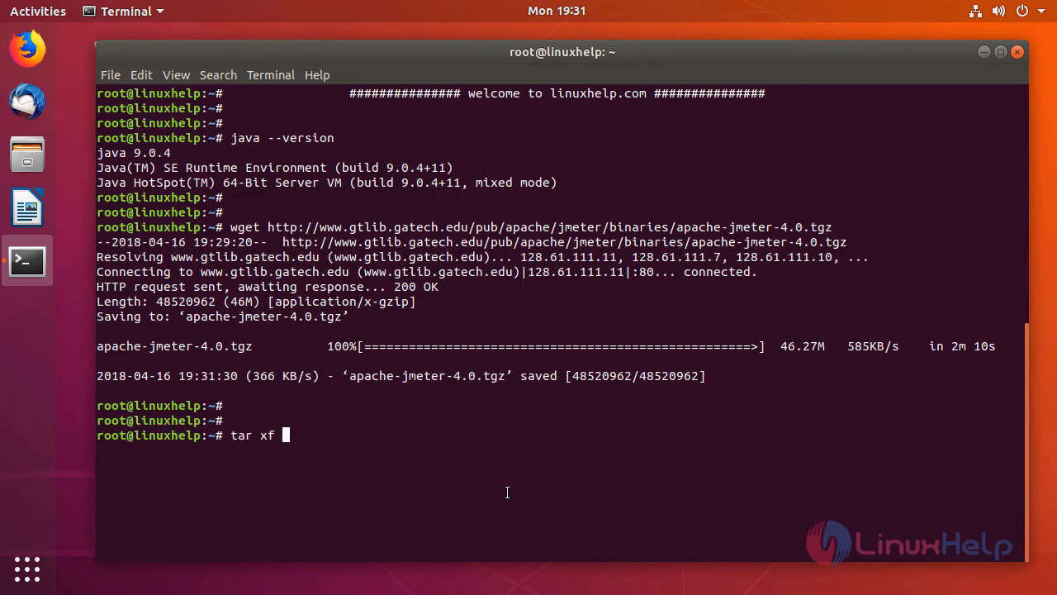
- Extract apache-jmeter-4.0.tgz with tar and cd into apache-jmeter-4.0/bin/, listing its files
{"action": "type", "text": "apache-jmeter-4.0.tgz"}
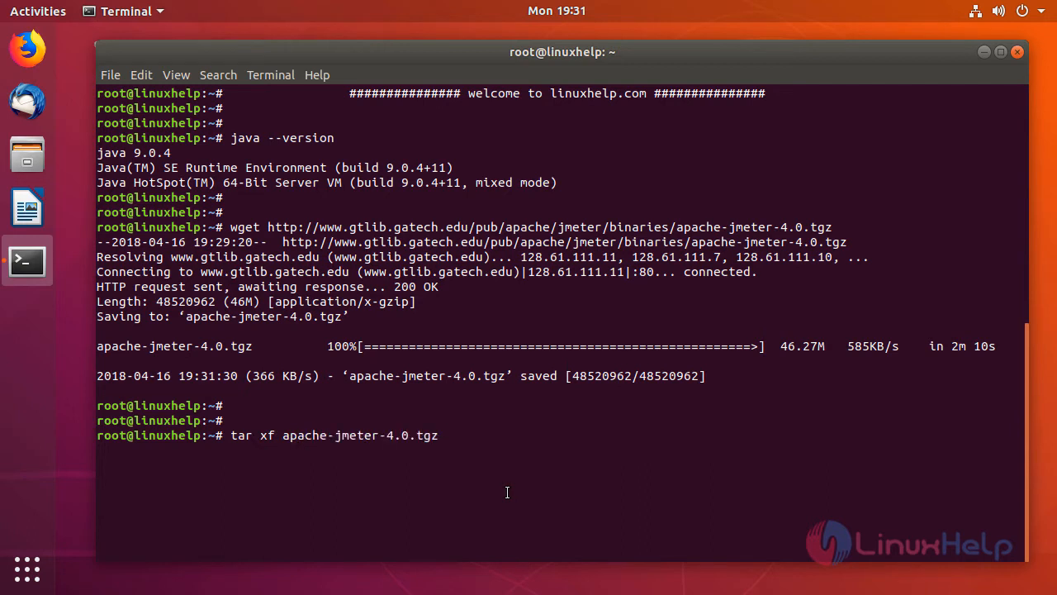
{"action": "key", "text": "Return"}
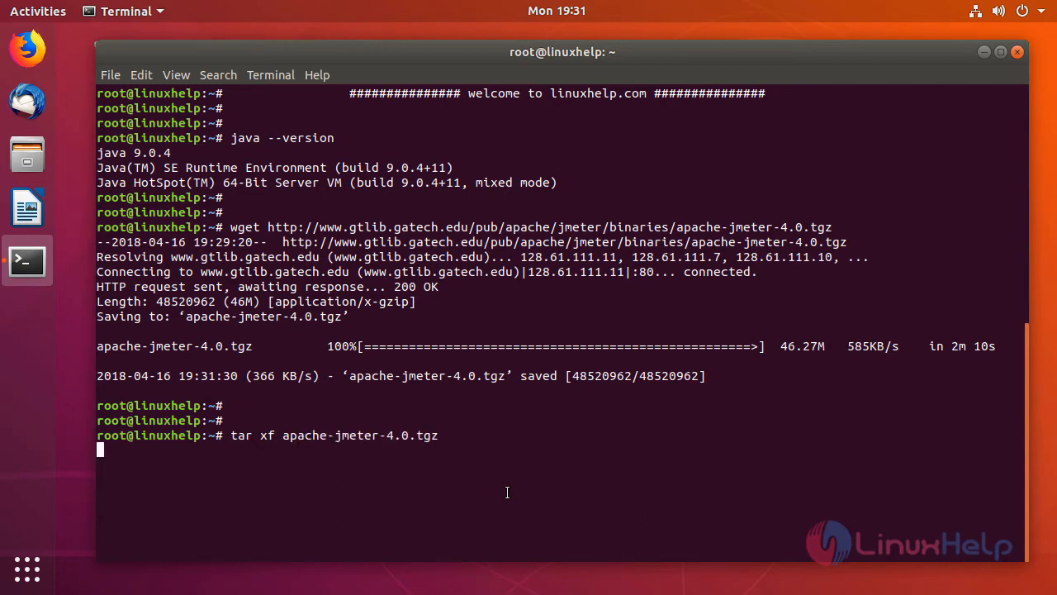
{"action": "type", "text": "cd"}
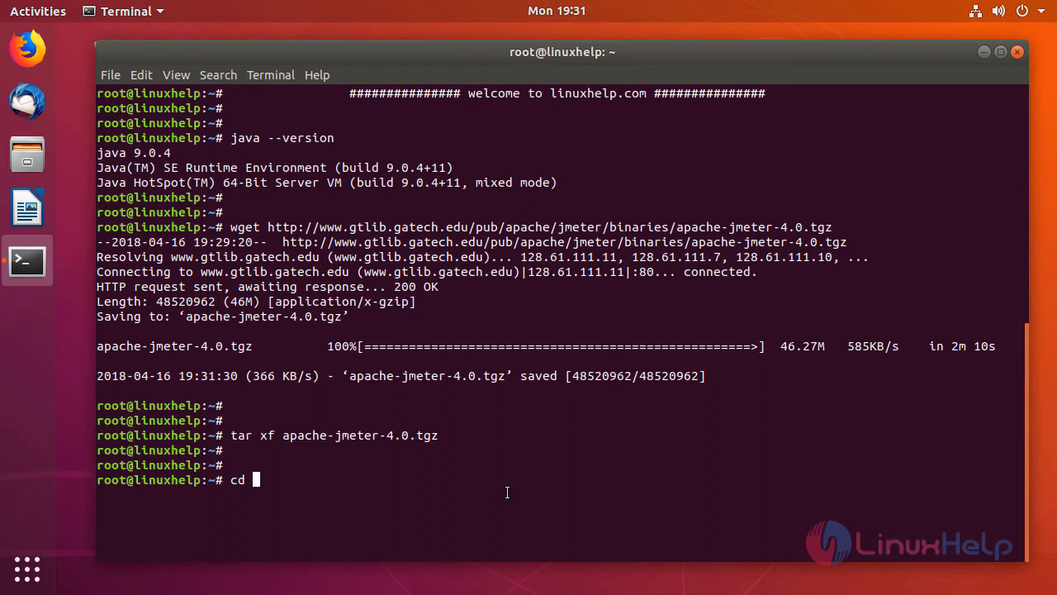
{"action": "type", "text": "apache-jmeter-4.0/bin/"}
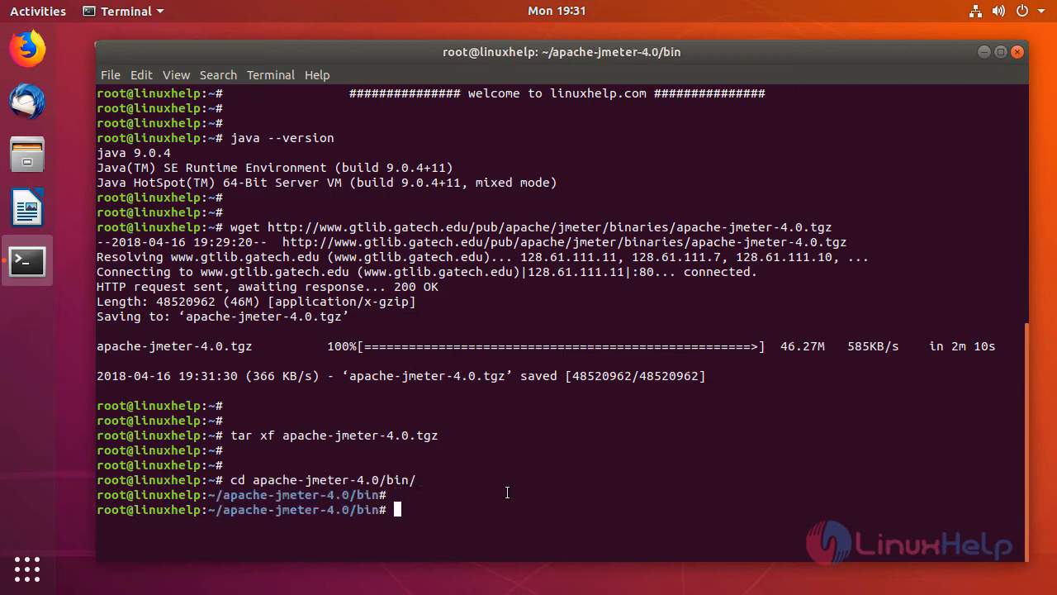
{"action": "type", "text": "ls"}
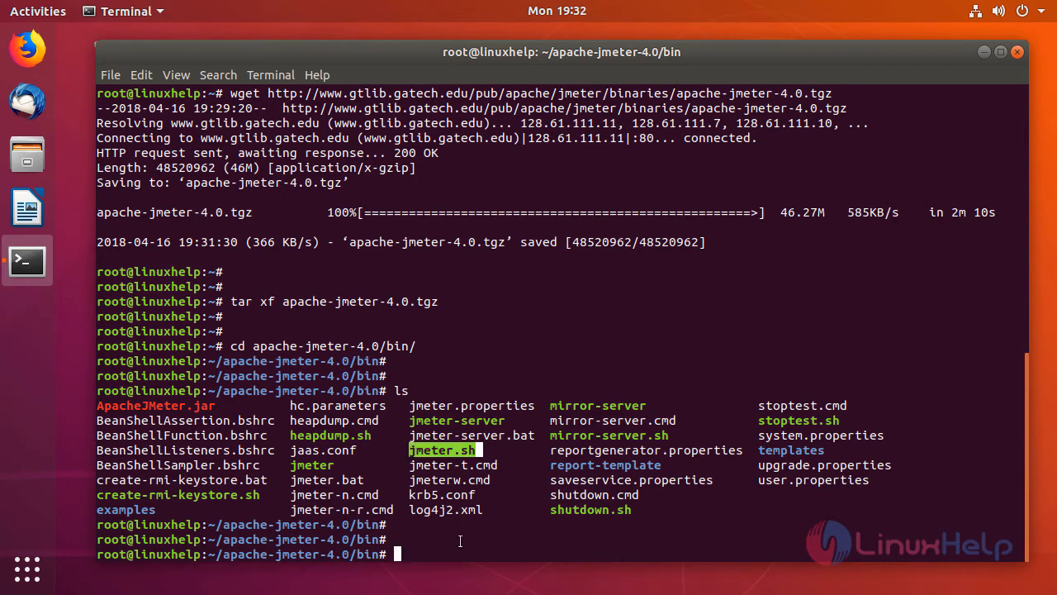
- Launch JMeter by running sh jmeter.sh, bringing up an empty Test Plan
{"action": "type", "text": "sh"}
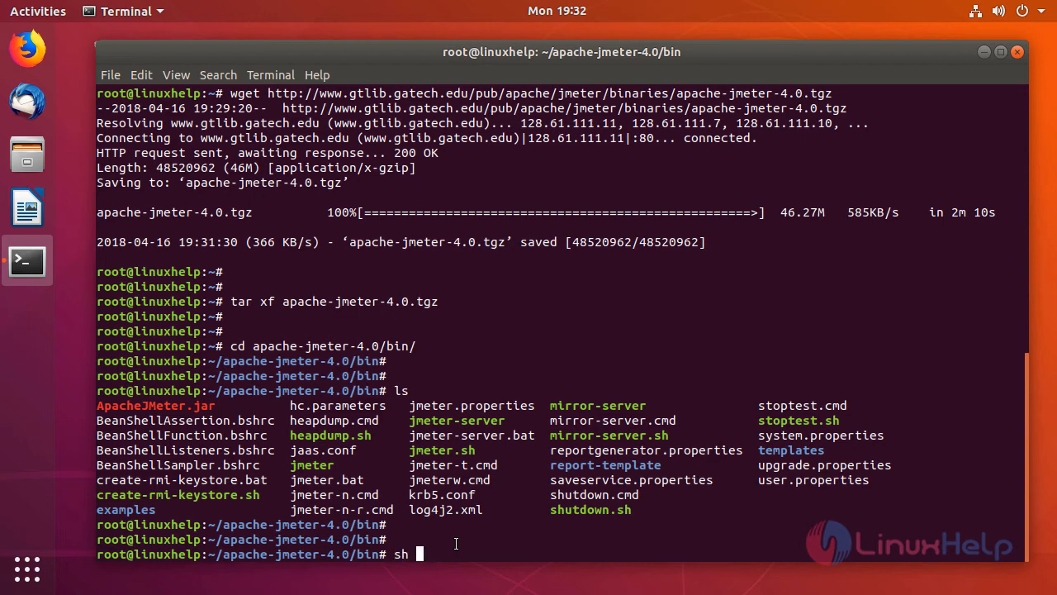
{"action": "type", "text": "j"}
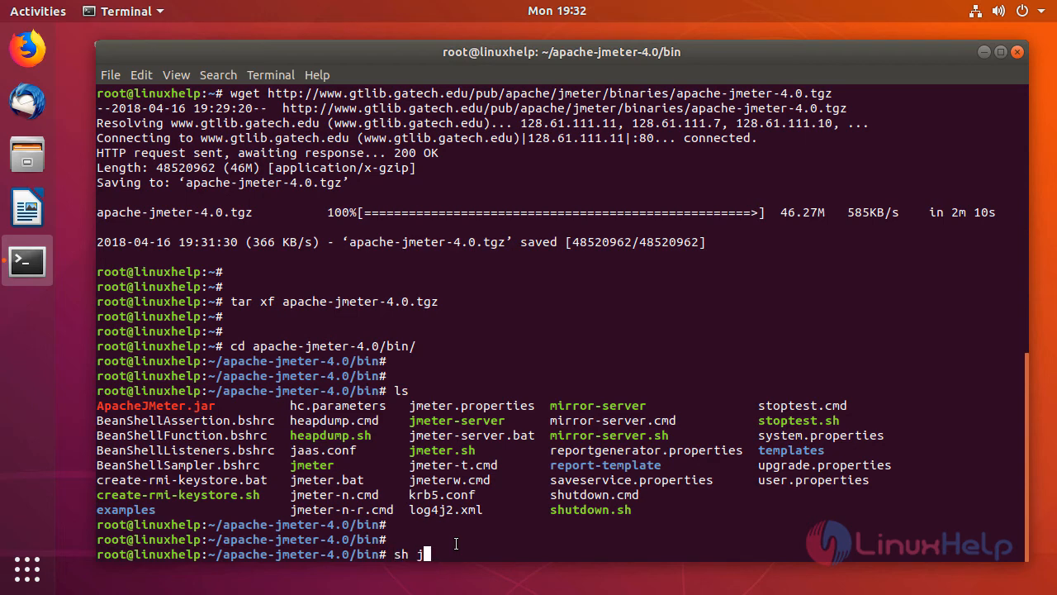
{"action": "type", "text": "meter.sh"}
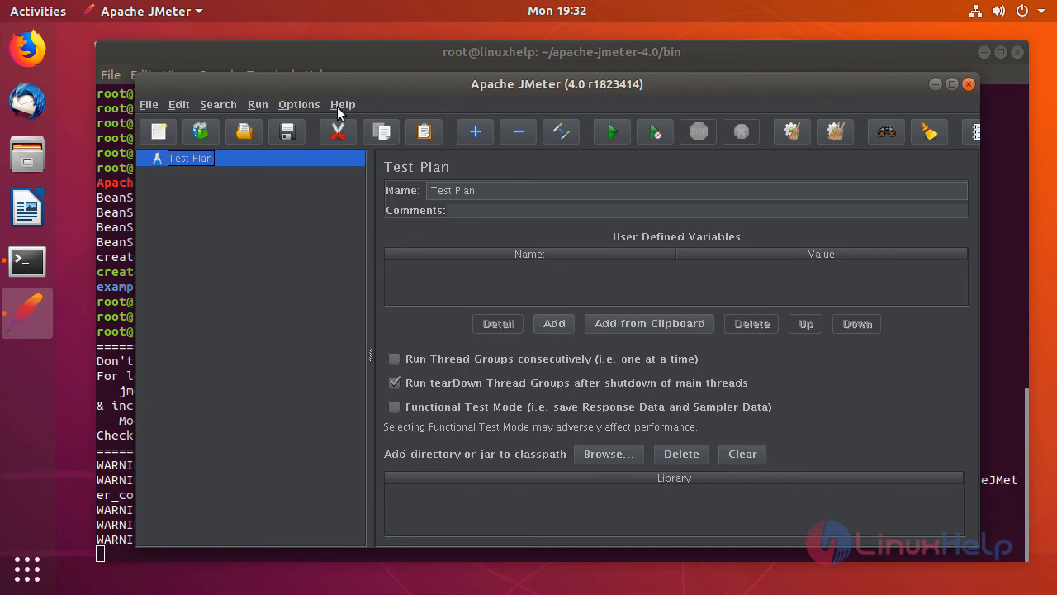
- Show the About Apache JMeter dialog from the Help menu, confirming version 4.0 r1823414
{"action": "left_click", "coordinate": [343, 104]}
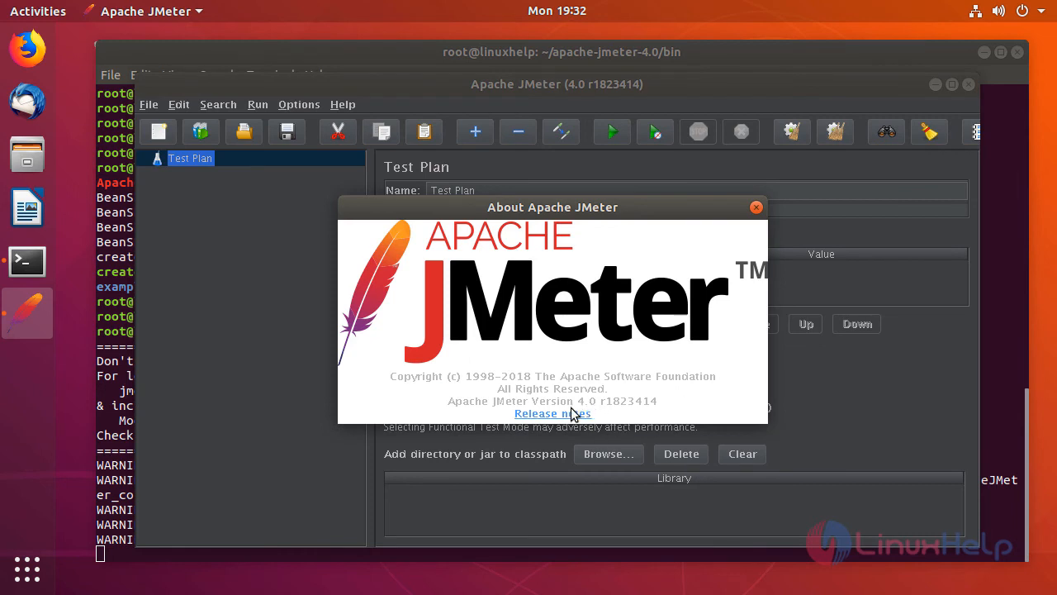
{"action": "mouse_move", "coordinate": [615, 413]}
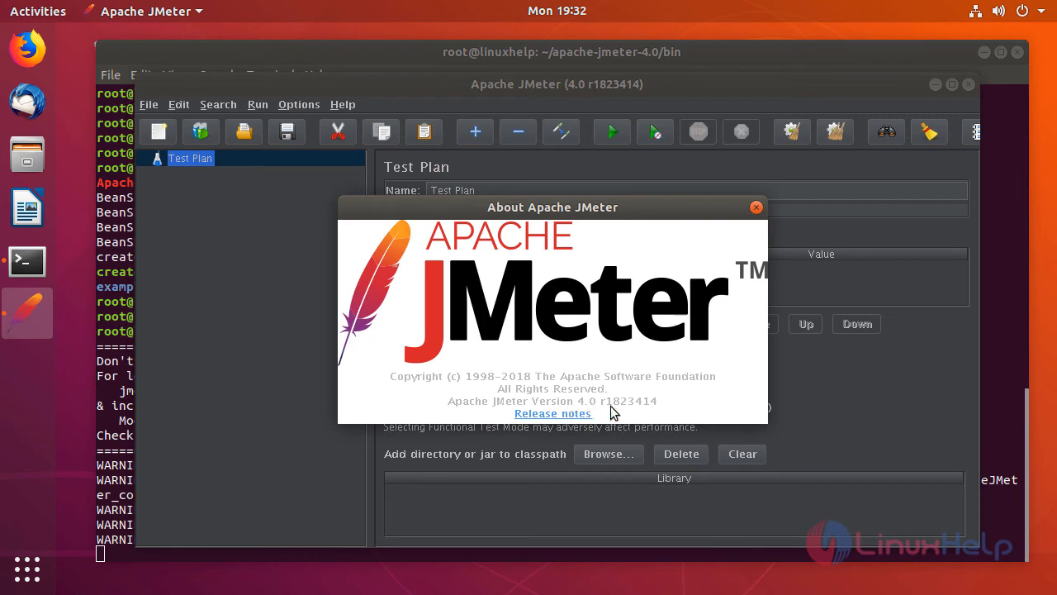
{"action": "mouse_move", "coordinate": [647, 357]}
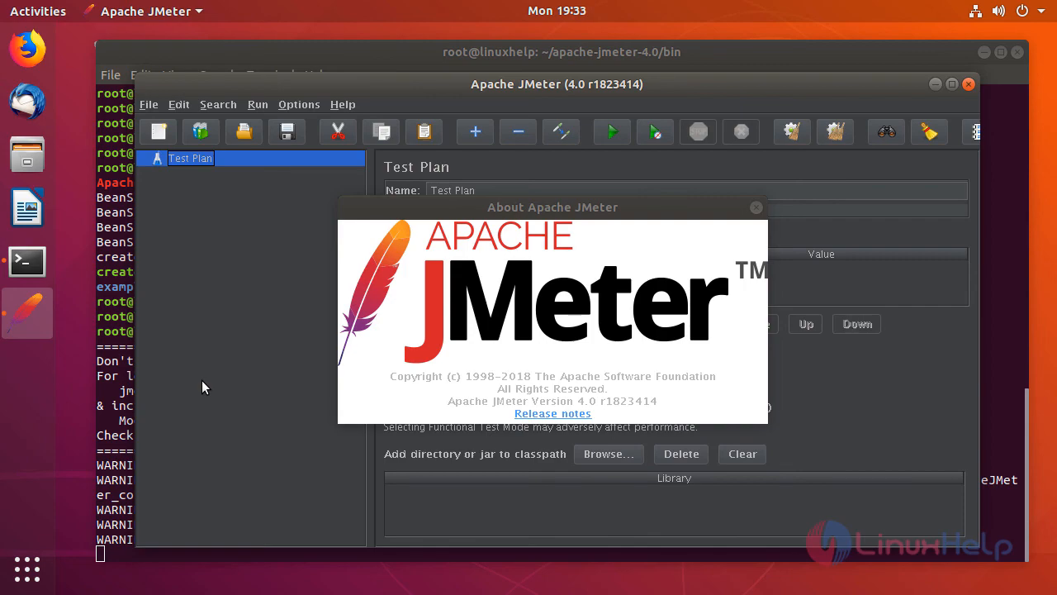
{"action": "mouse_move", "coordinate": [232, 369]}
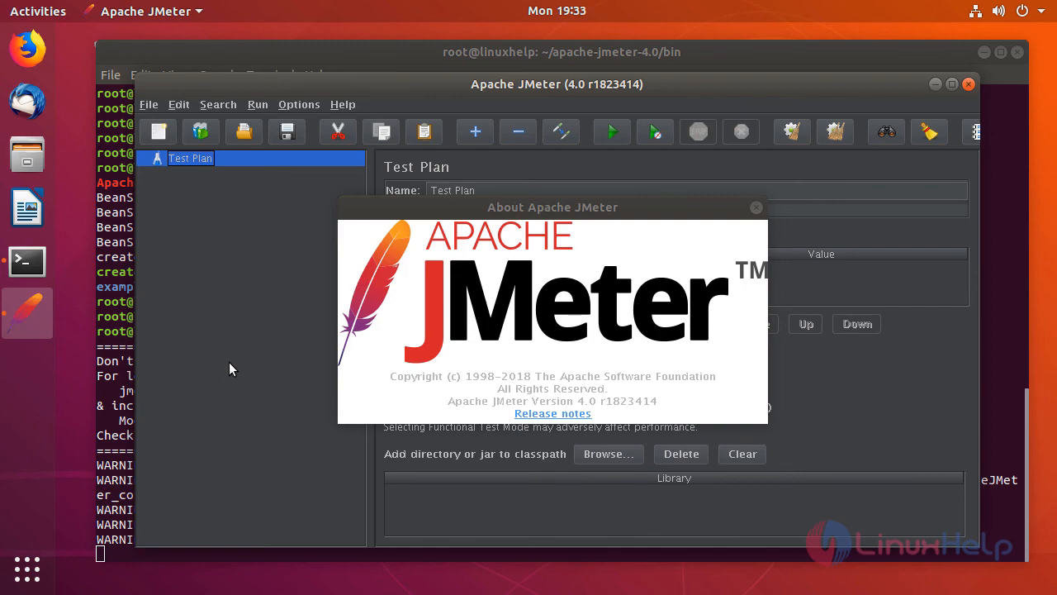